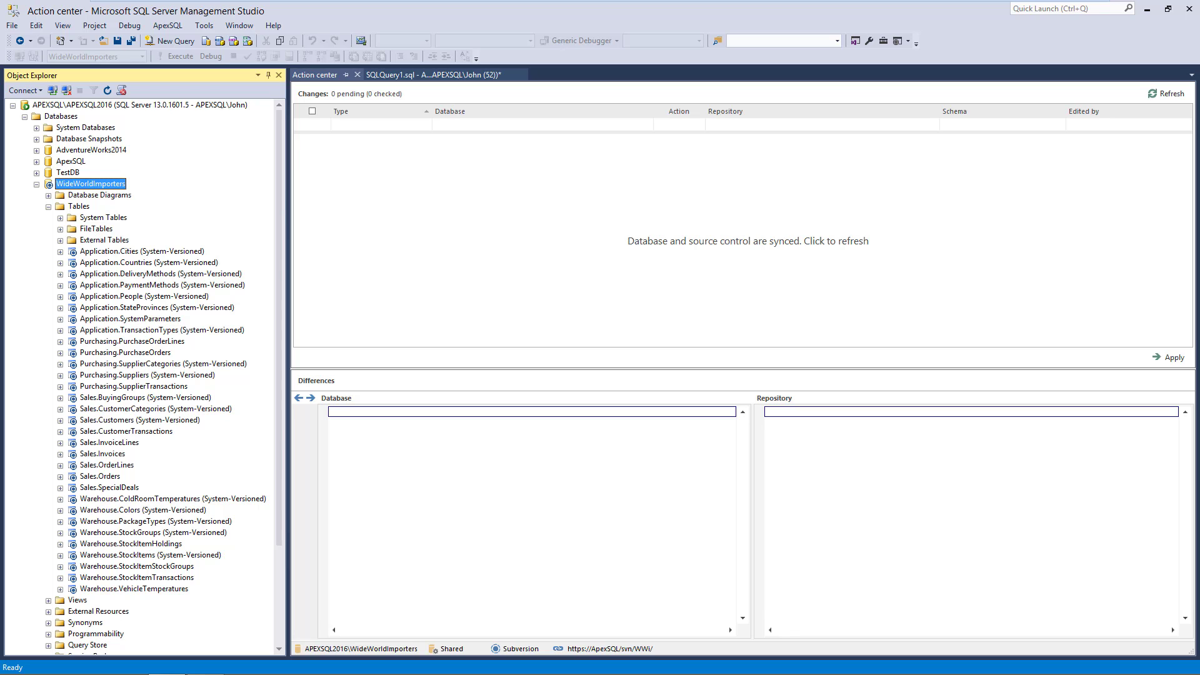
mouse_move(405, 155)
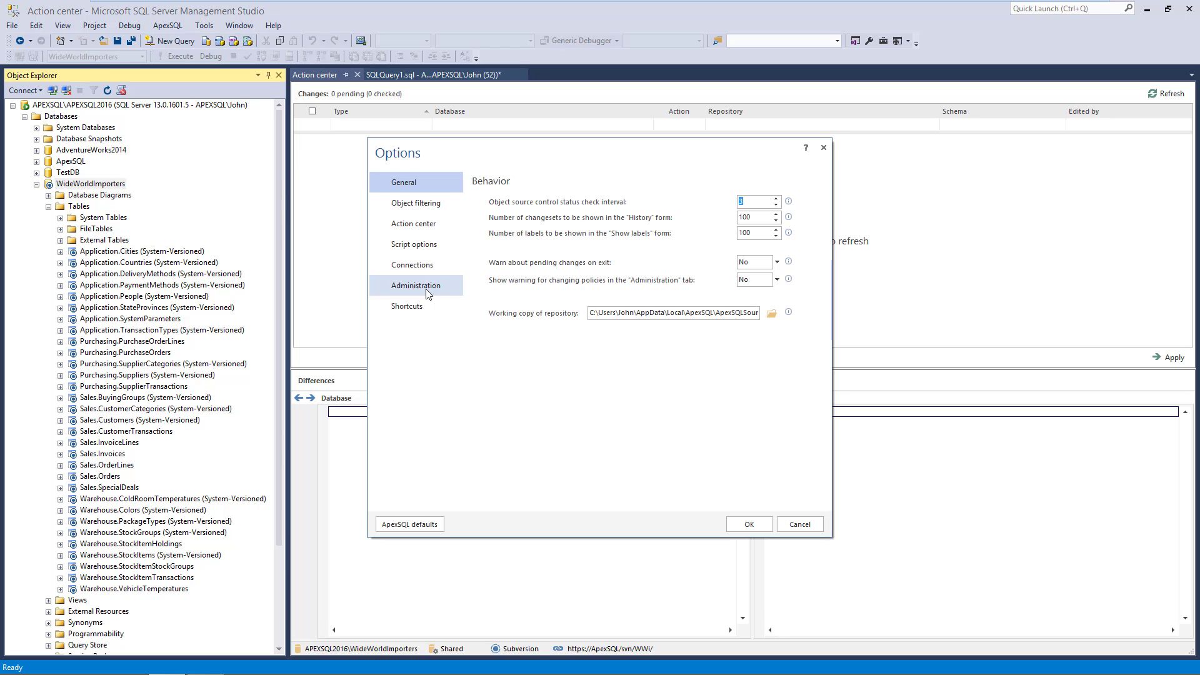
- Enable Log changes on the Administration tab of ApexSQL Source Control Options
click(415, 285)
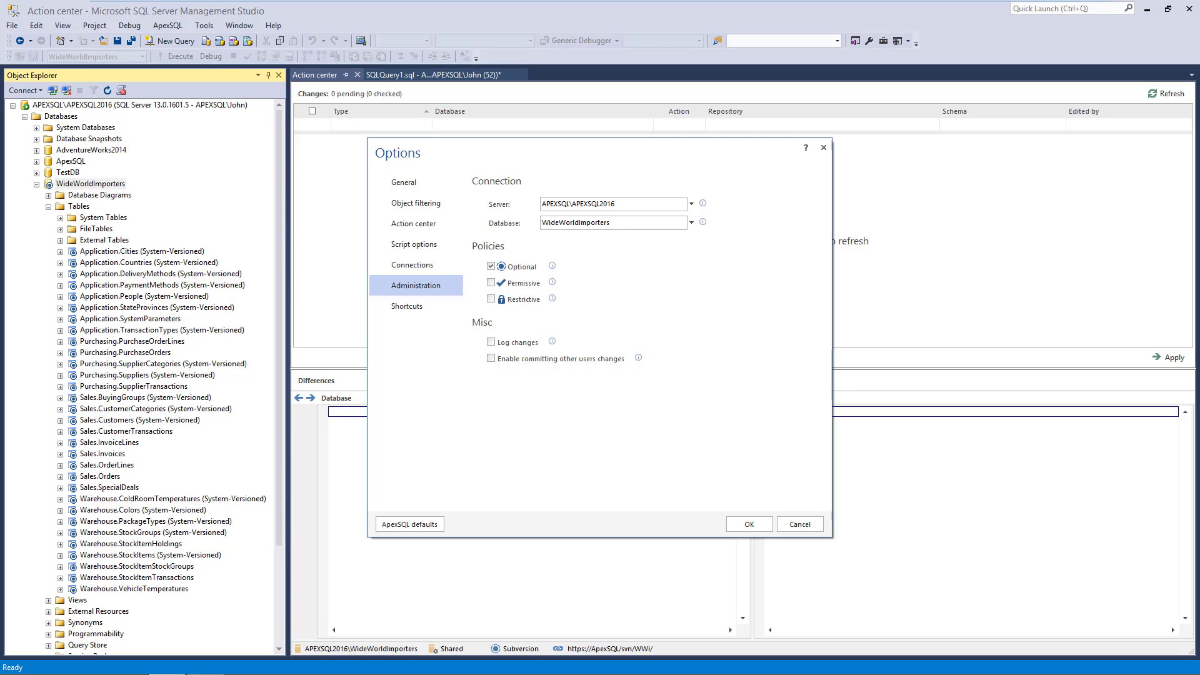
click(491, 341)
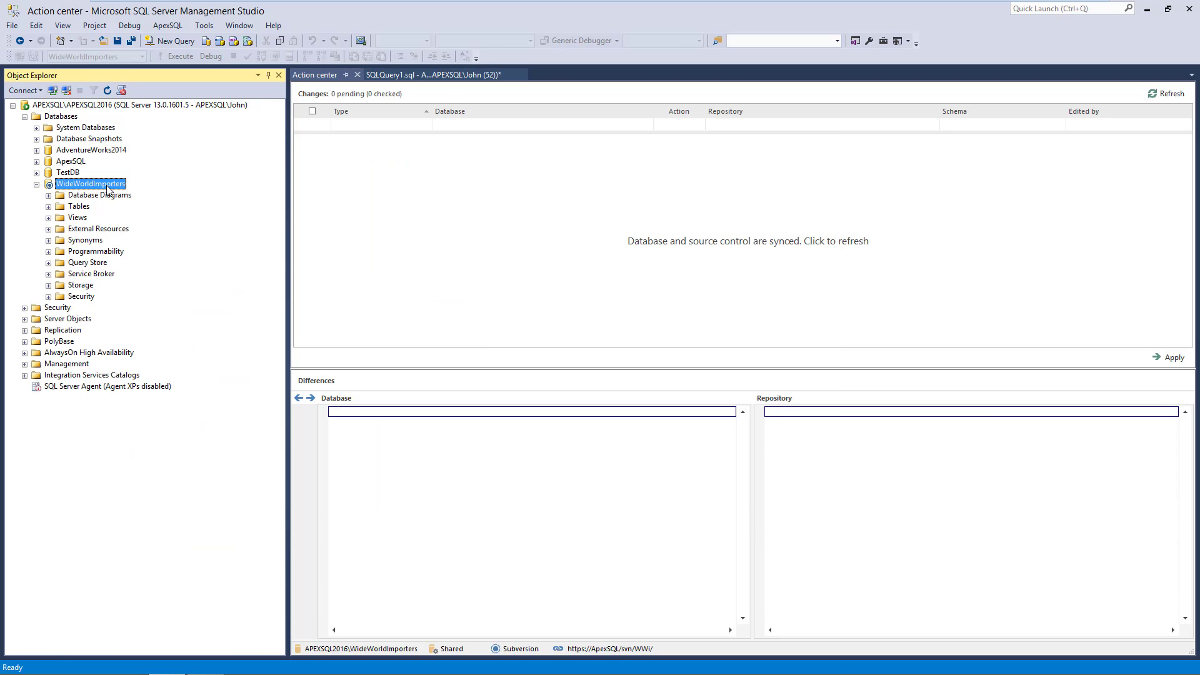
right_click(90, 184)
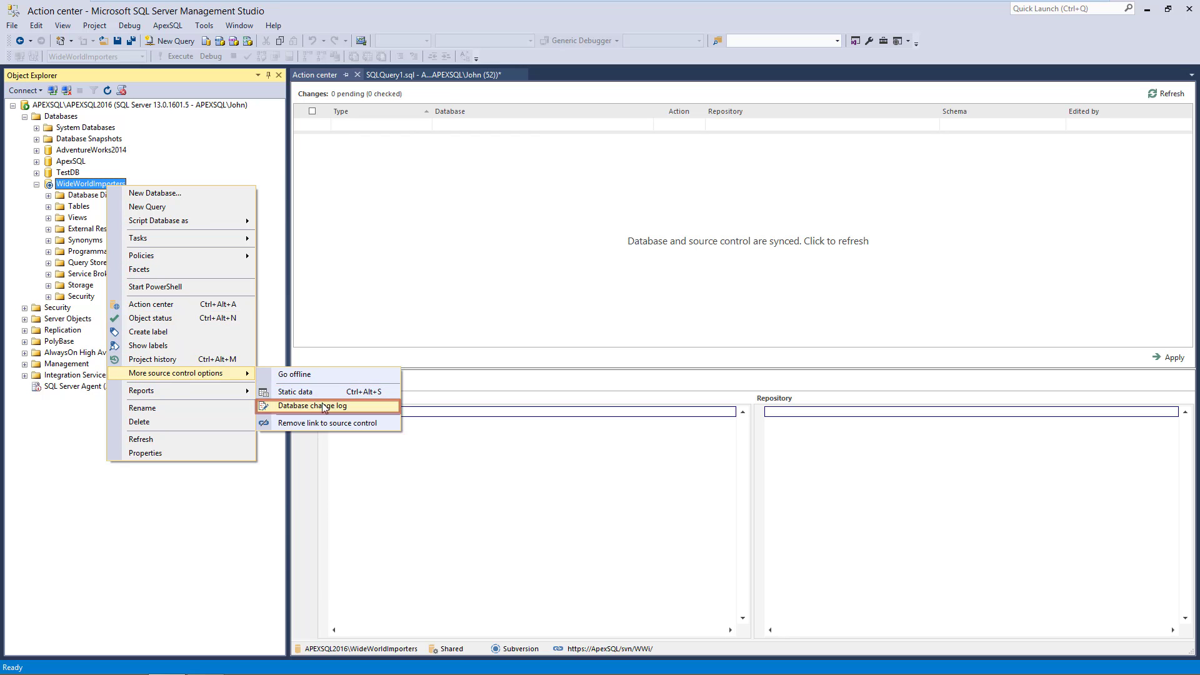
click(321, 405)
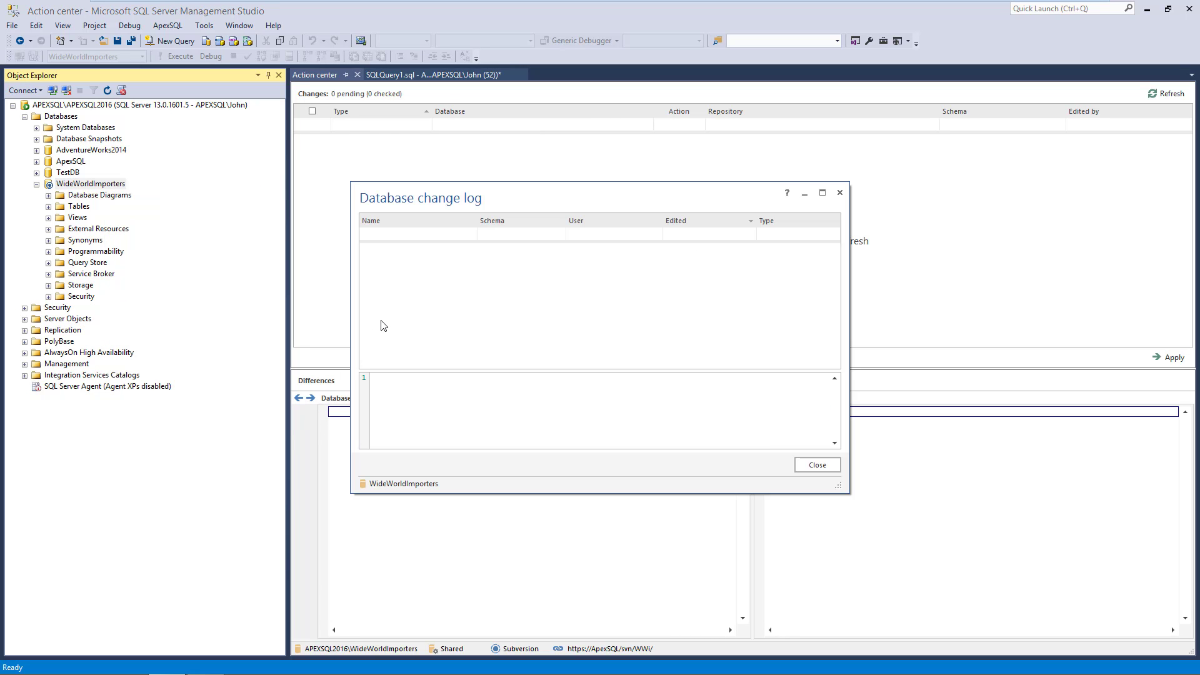
mouse_move(472, 312)
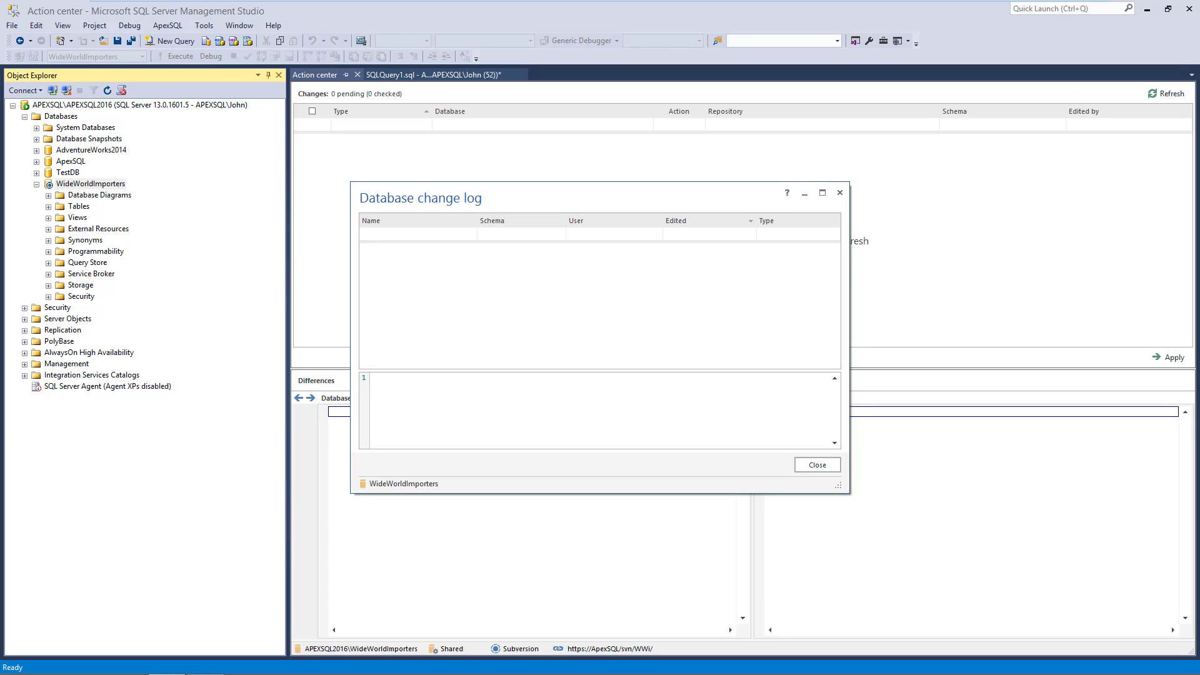
mouse_move(658, 507)
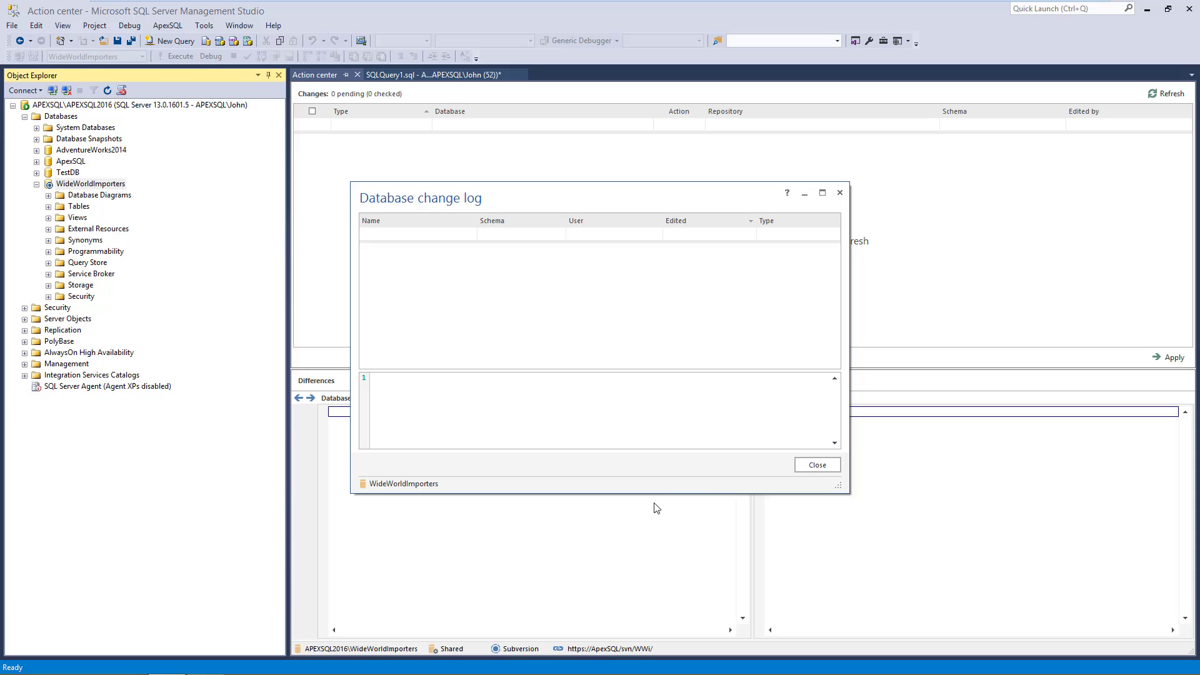
click(818, 464)
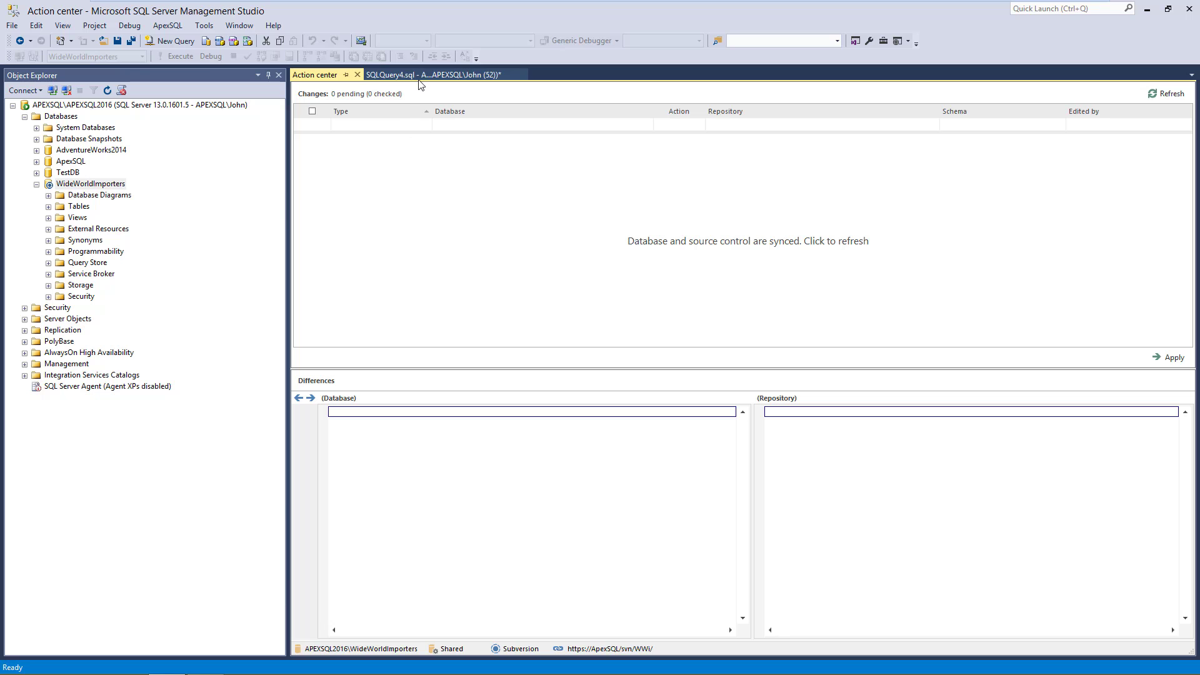
- Execute the ALTER TABLE script in SQLQuery4 adding columns to four WideWorldImporters tables
click(432, 74)
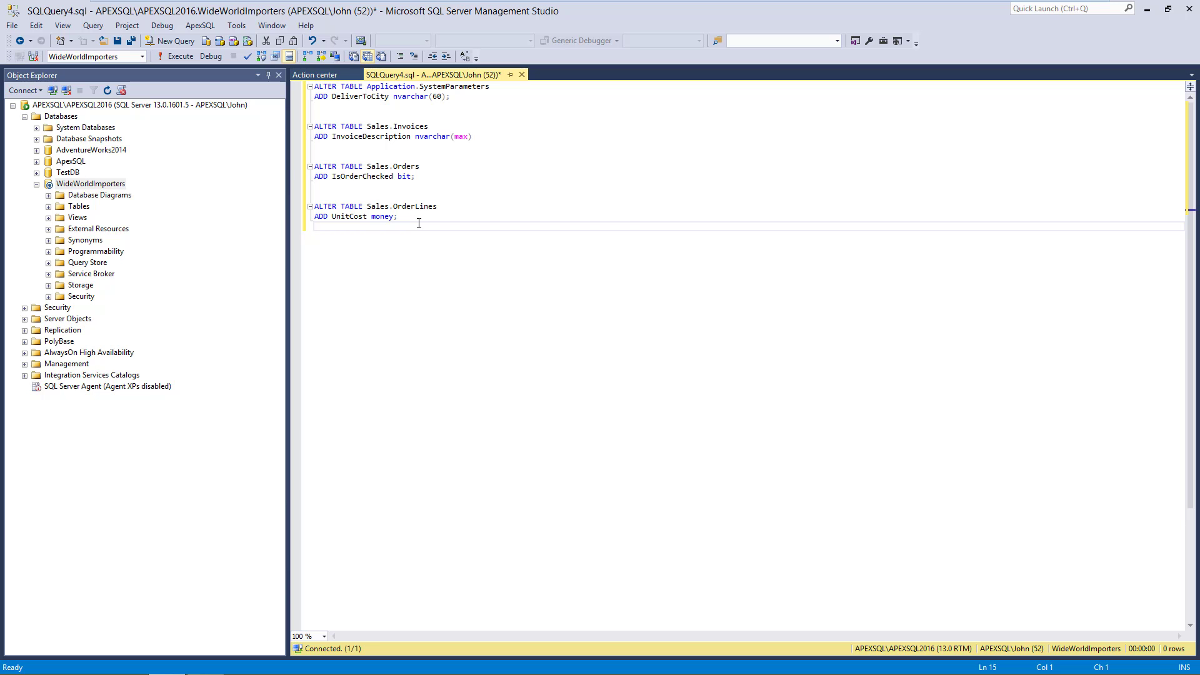
click(175, 57)
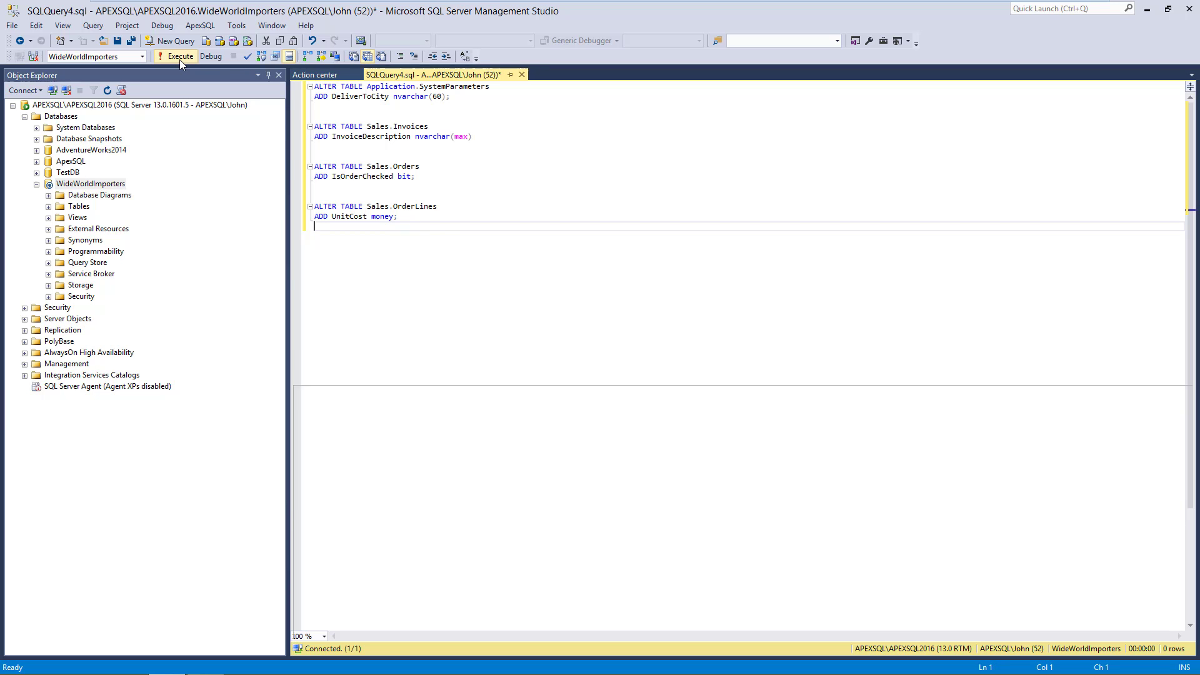
click(315, 75)
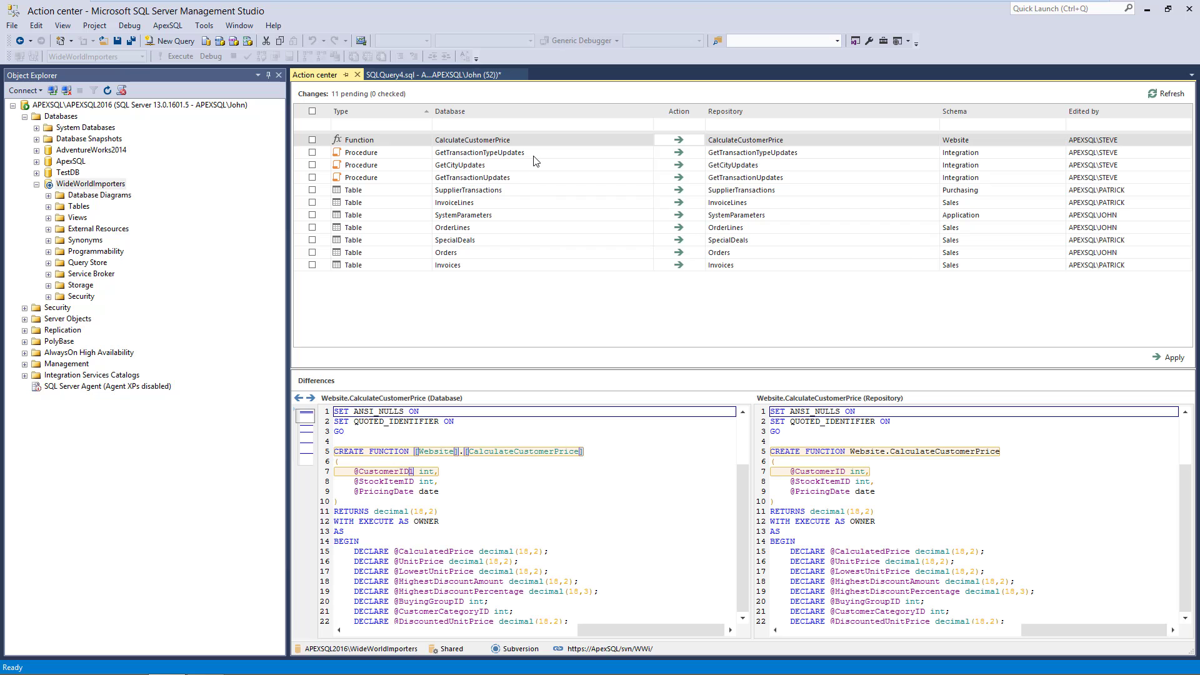
- Show the WideWorldImporters database change log and start filtering by the Edited column
right_click(93, 183)
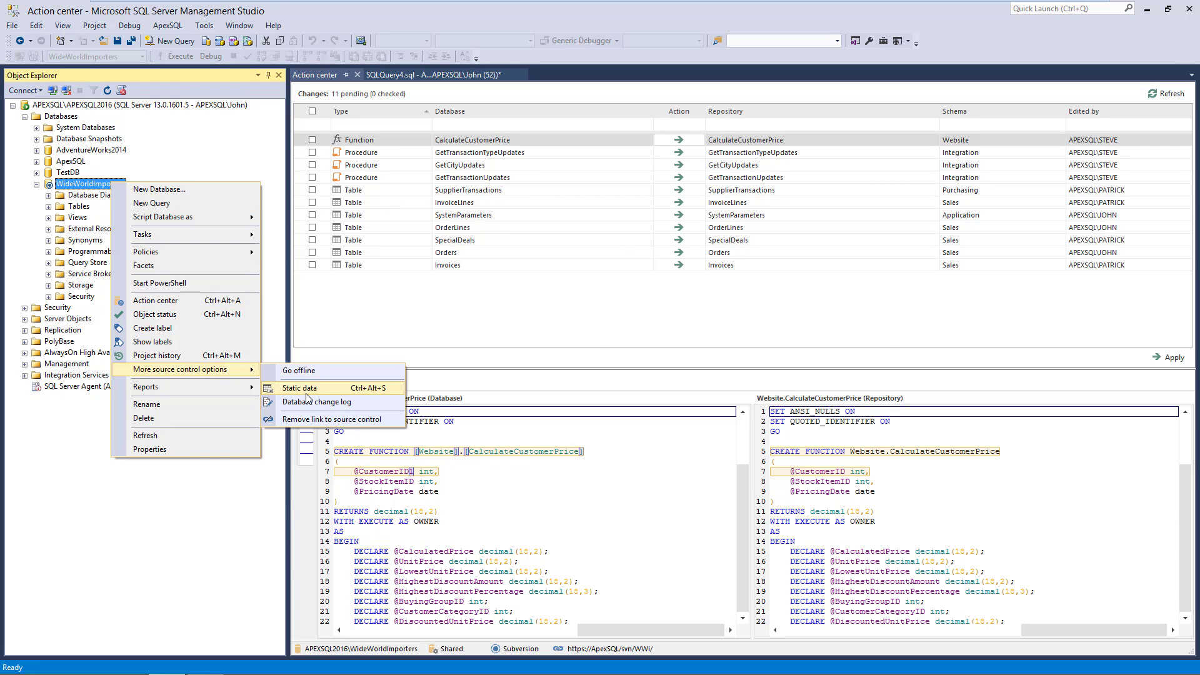
click(317, 402)
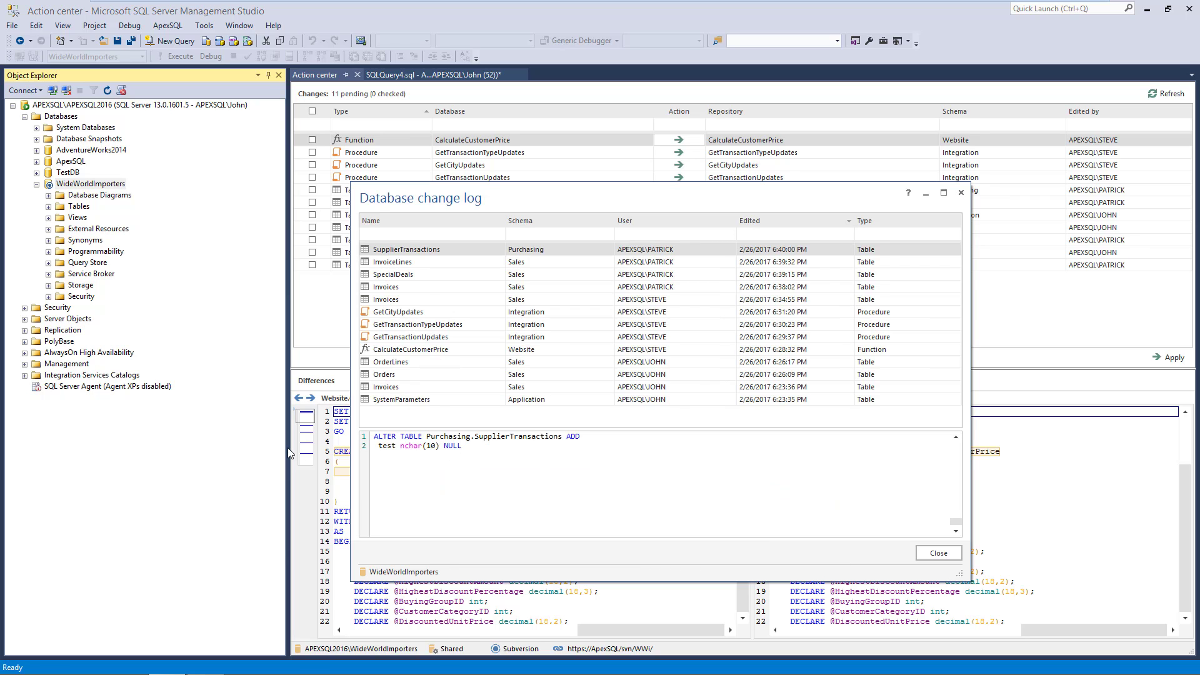
mouse_move(223, 463)
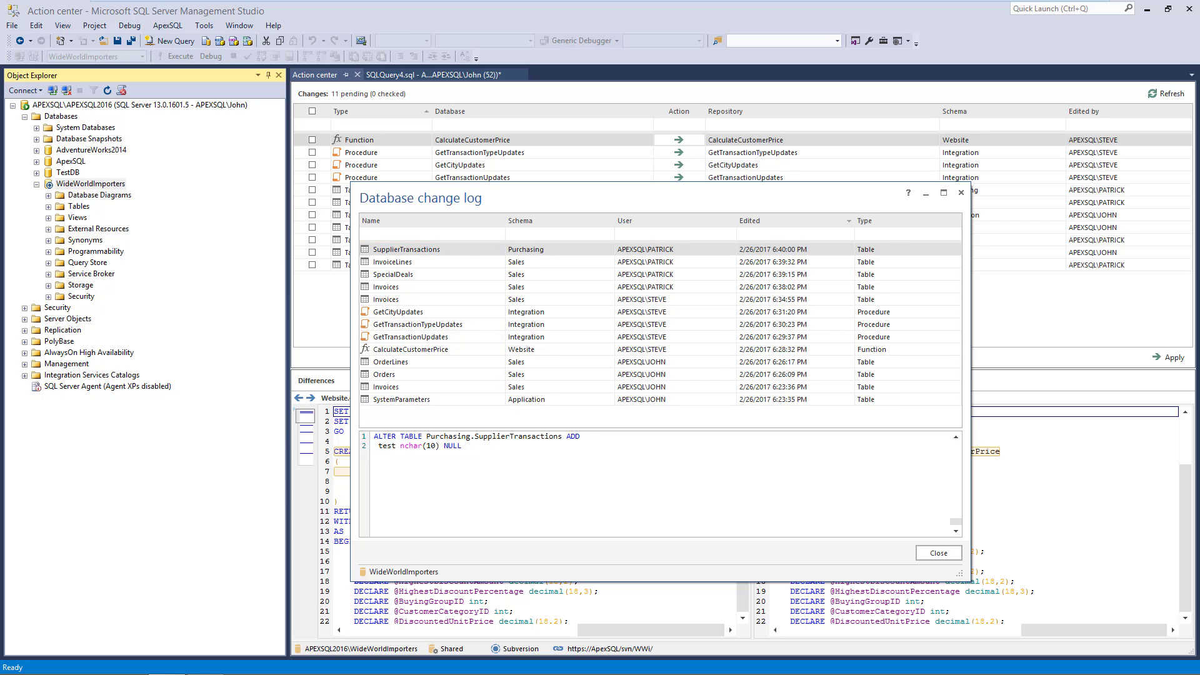
click(406, 249)
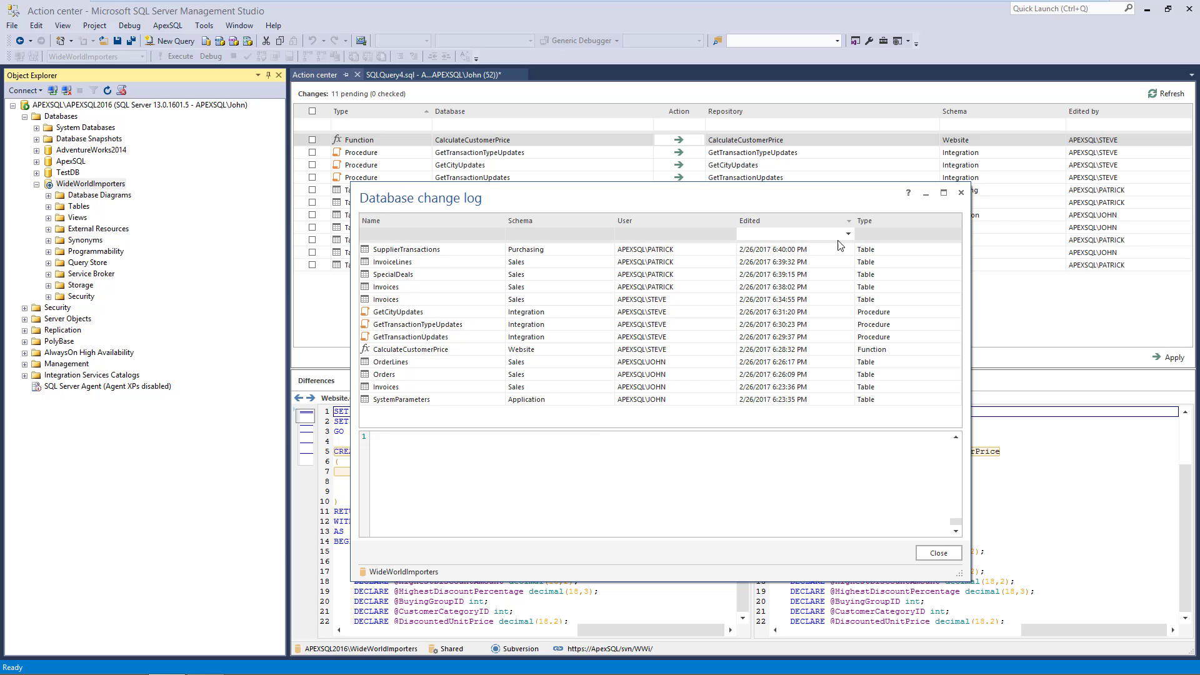
- Filter the change log to user 'Patrick', then clear the user filter
click(847, 234)
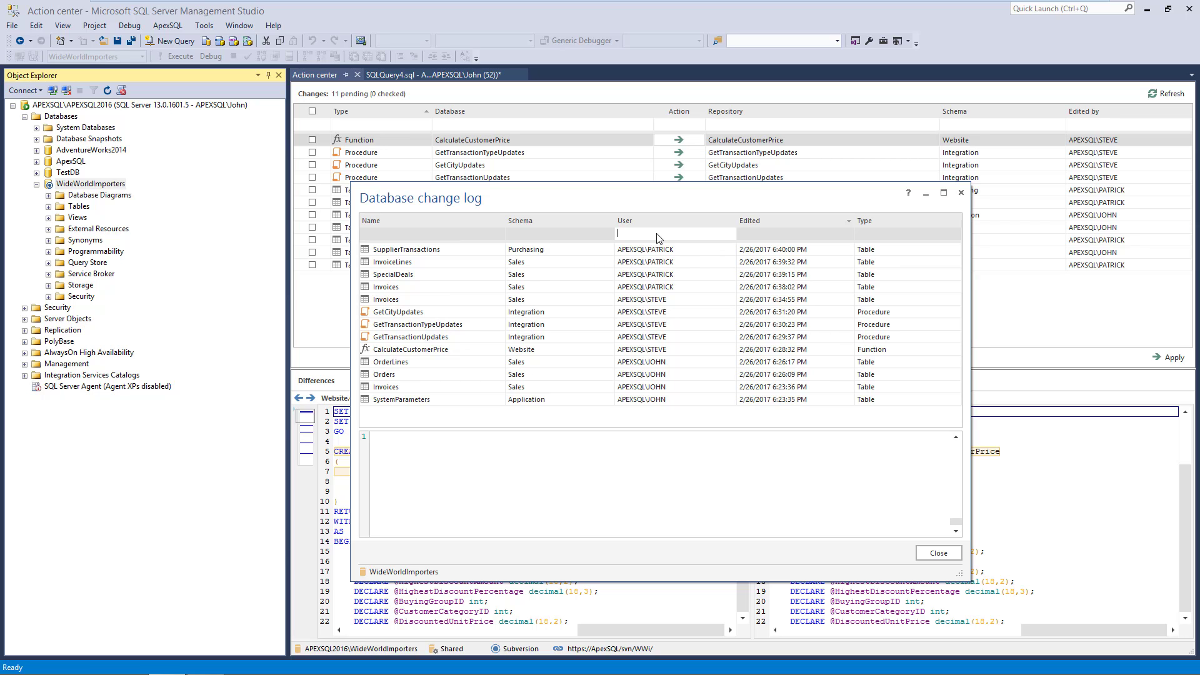
text(Patrick)
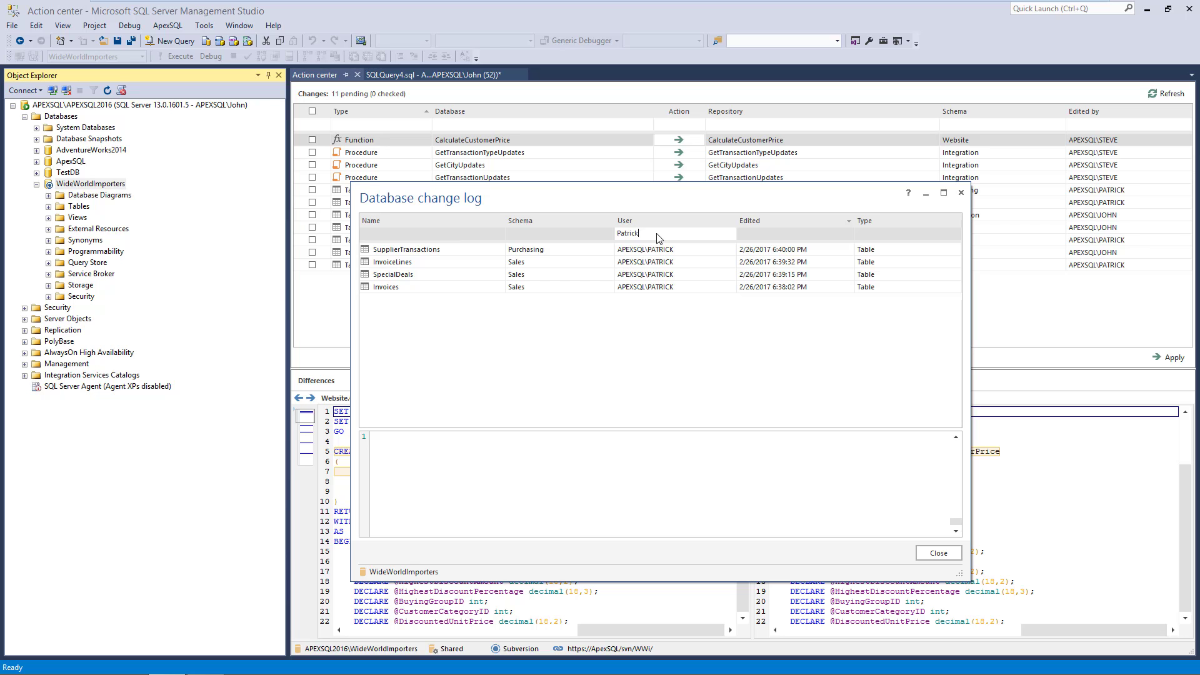
double_click(628, 233)
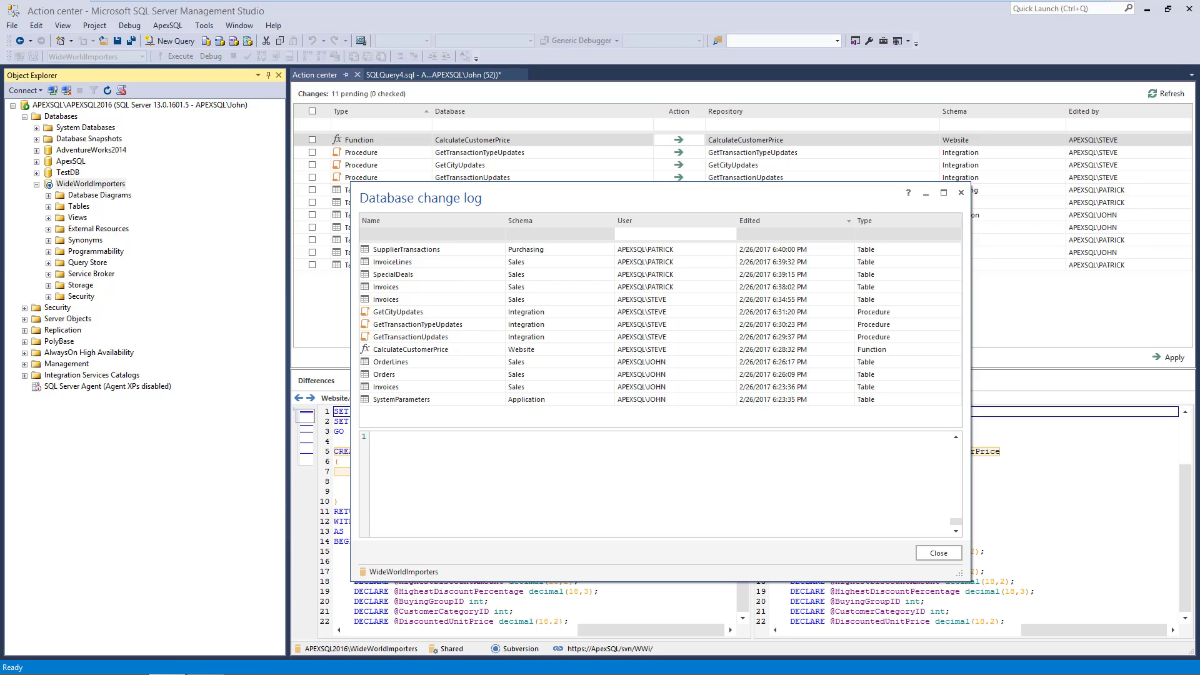
- Filter the change log by object name 'Invo' and close the log
click(675, 233)
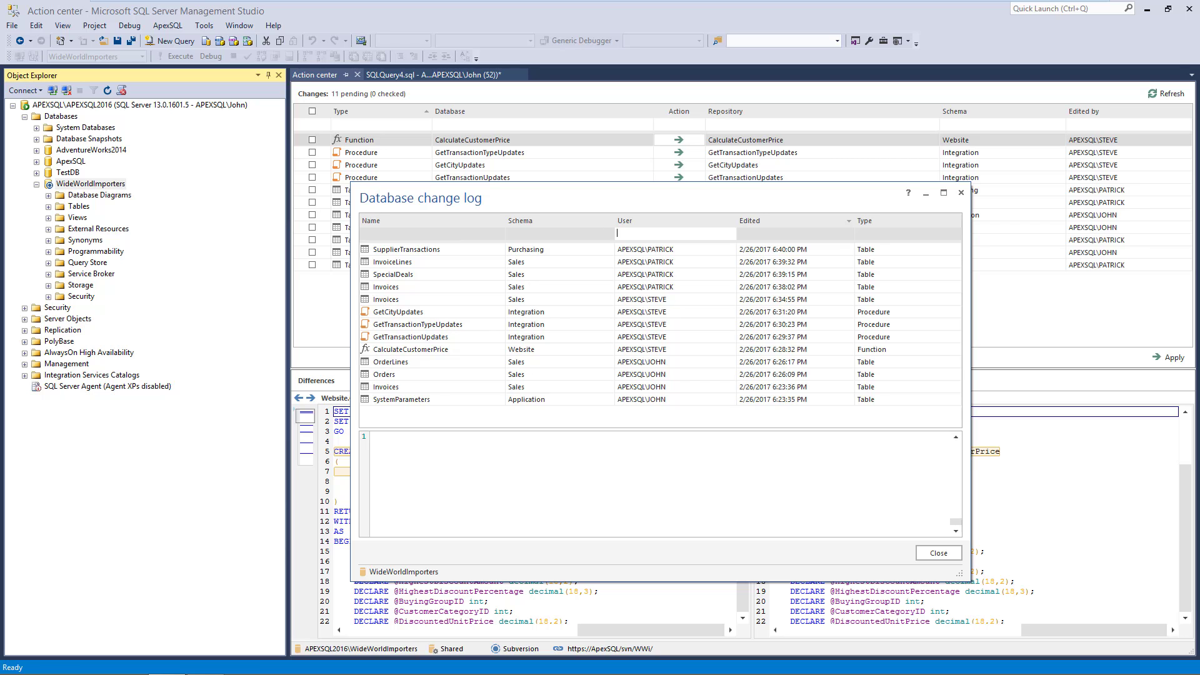
mouse_move(305, 314)
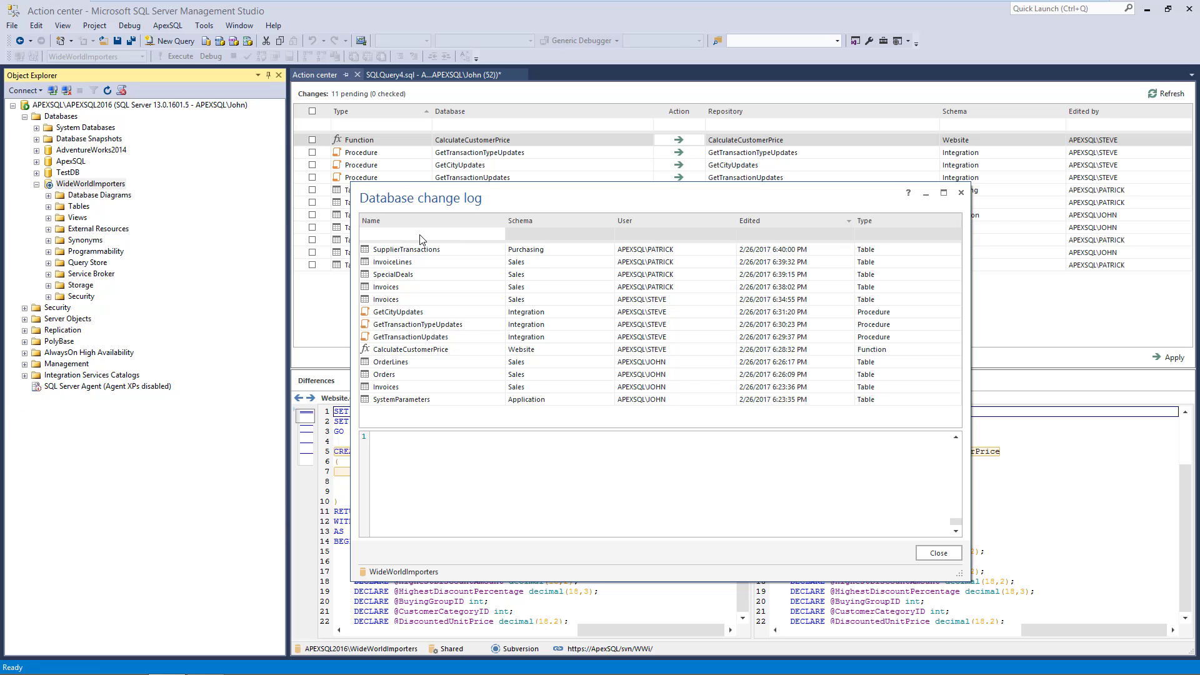
text(Invo)
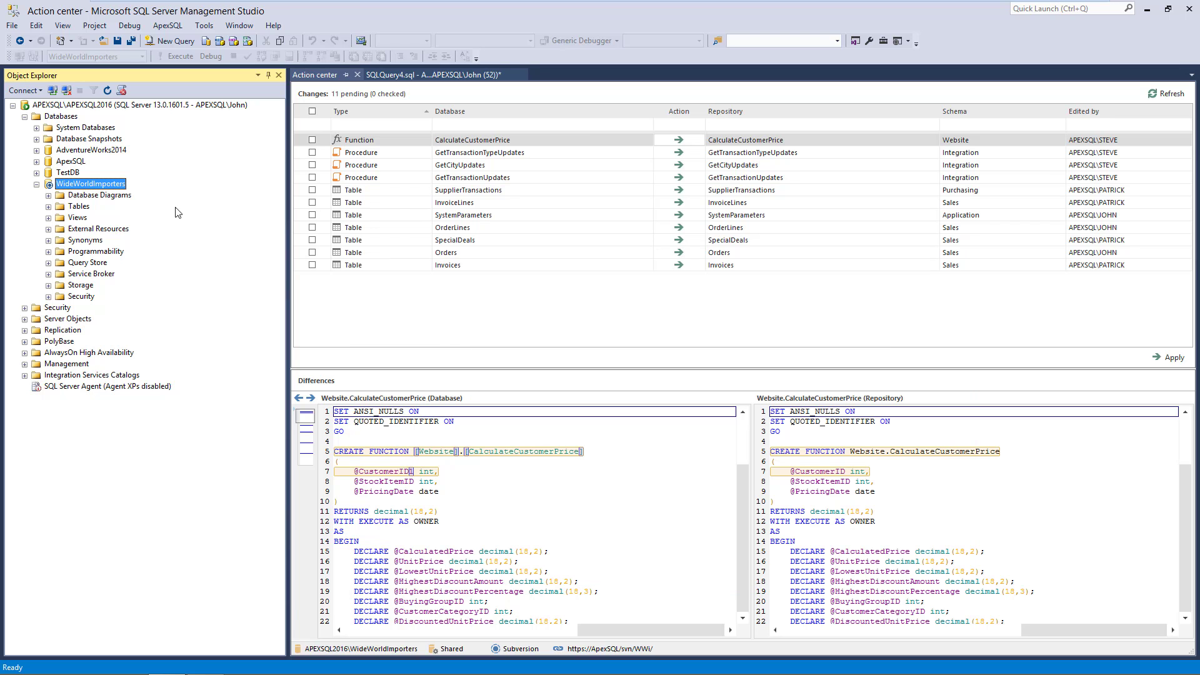
- Review the Sales.Invoices object change log with its ALTER TABLE edits, then close it
click(47, 206)
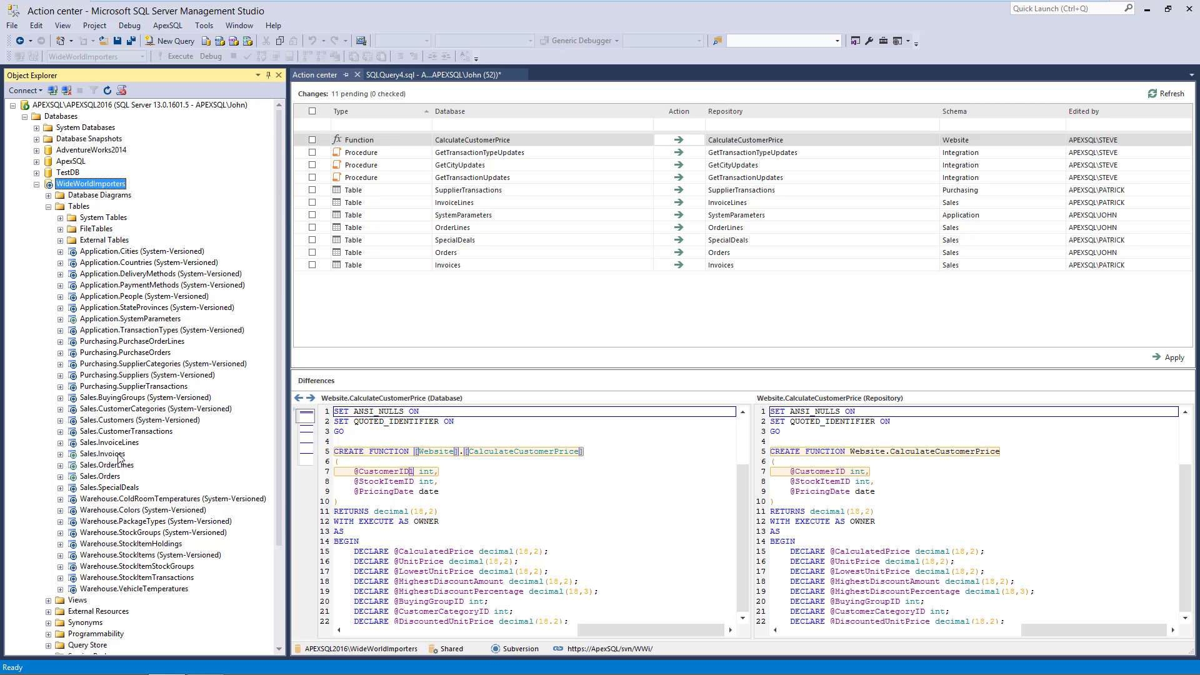
click(101, 454)
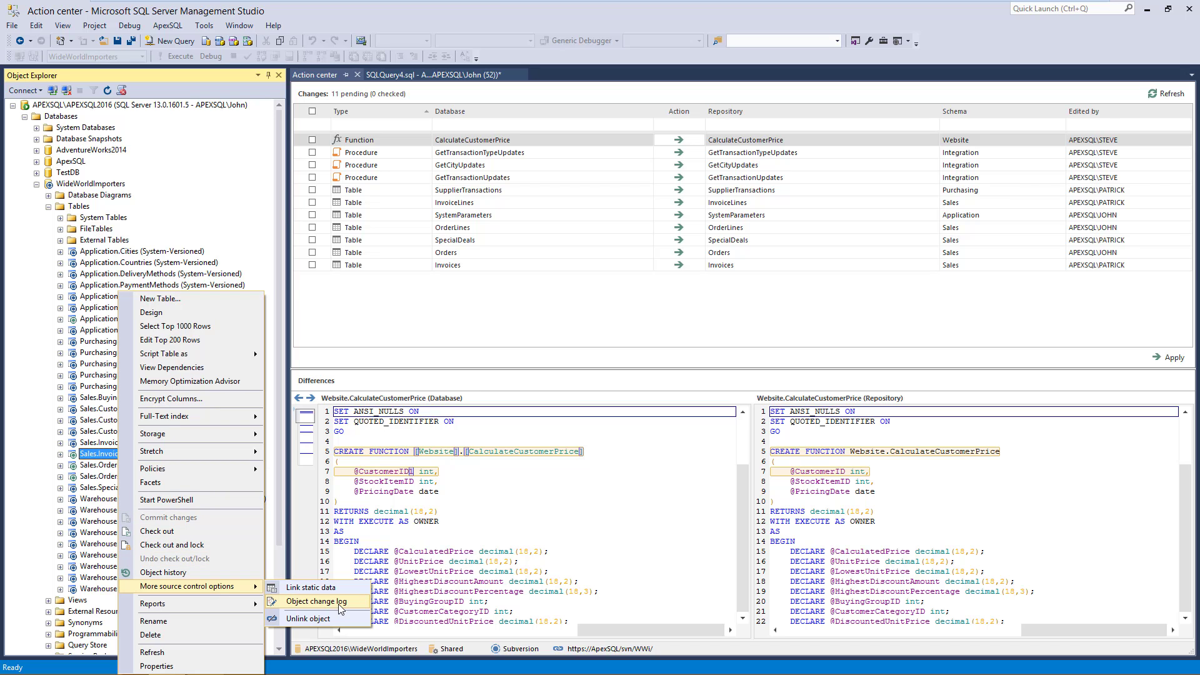
click(318, 601)
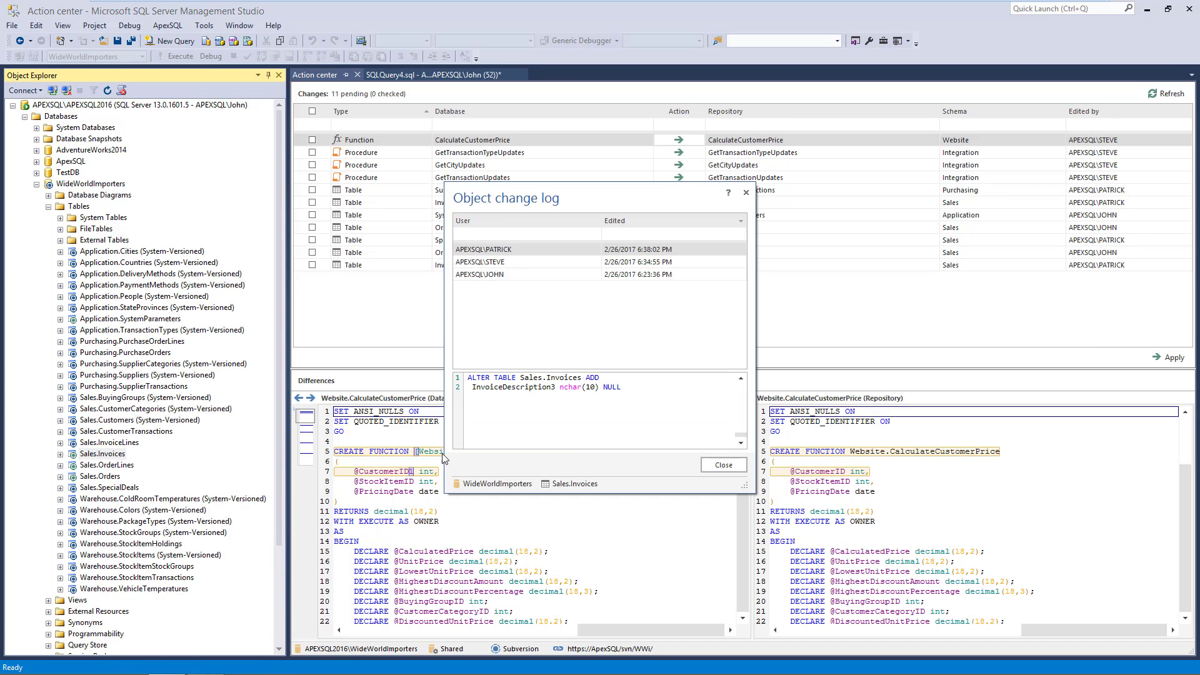
mouse_move(612, 345)
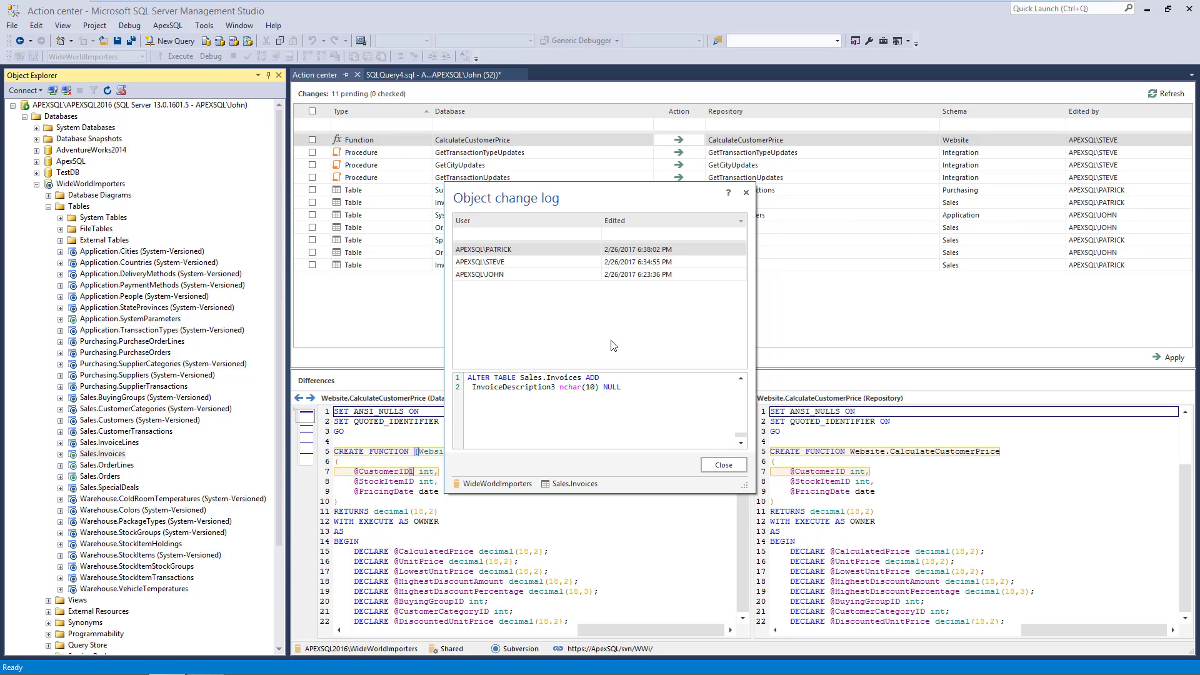
click(722, 463)
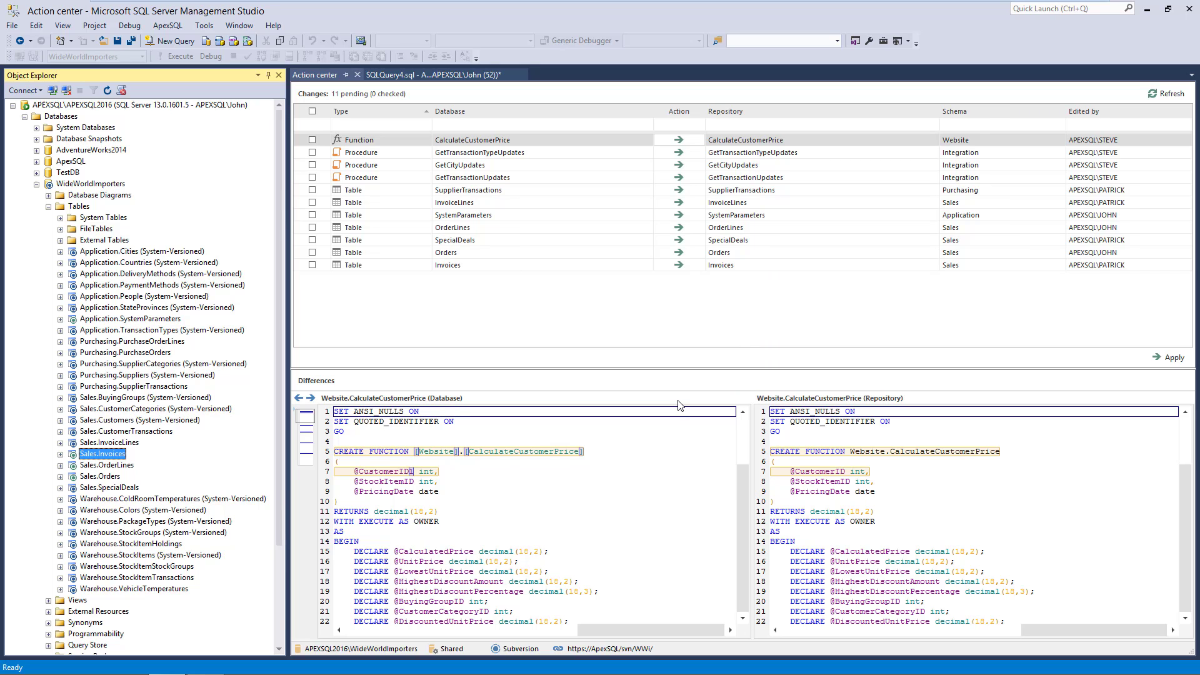
- Check the ApexSQL Source Control Options and dismiss them unchanged
click(165, 25)
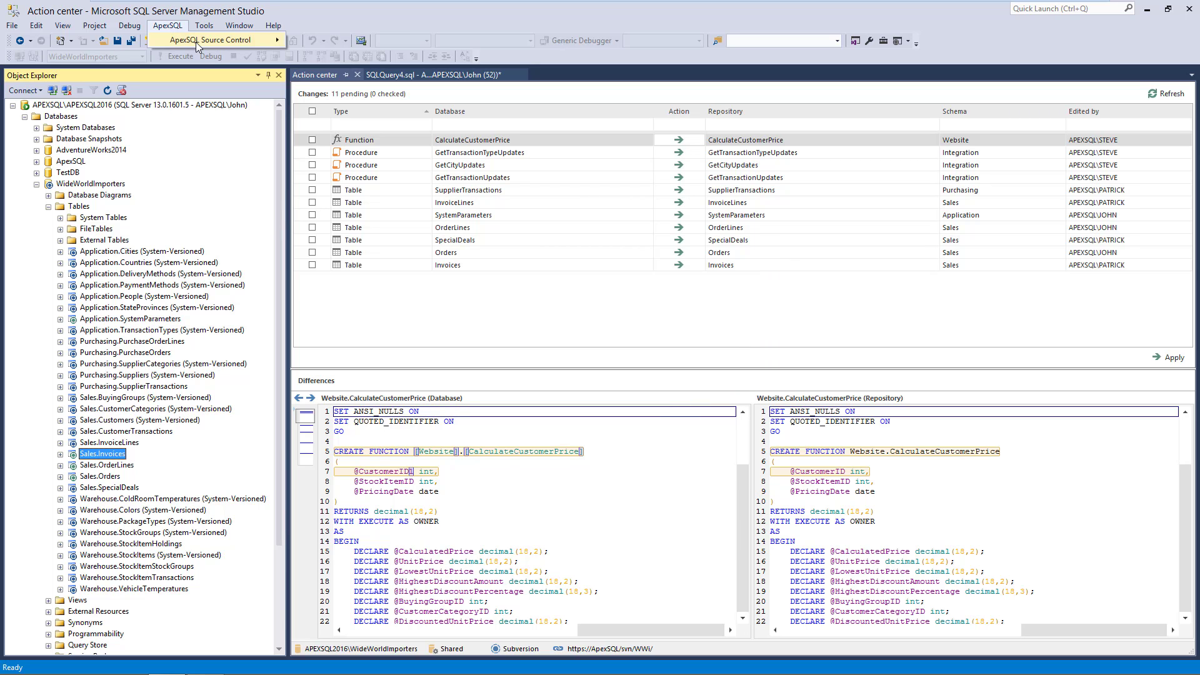
click(210, 39)
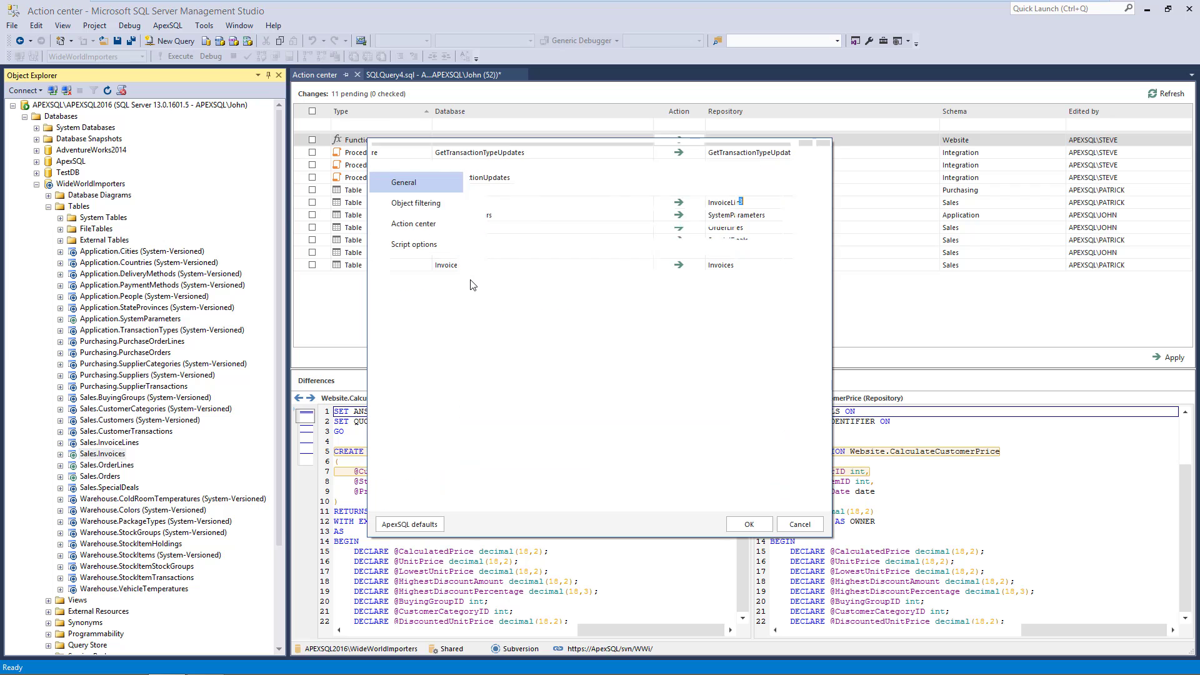
click(415, 285)
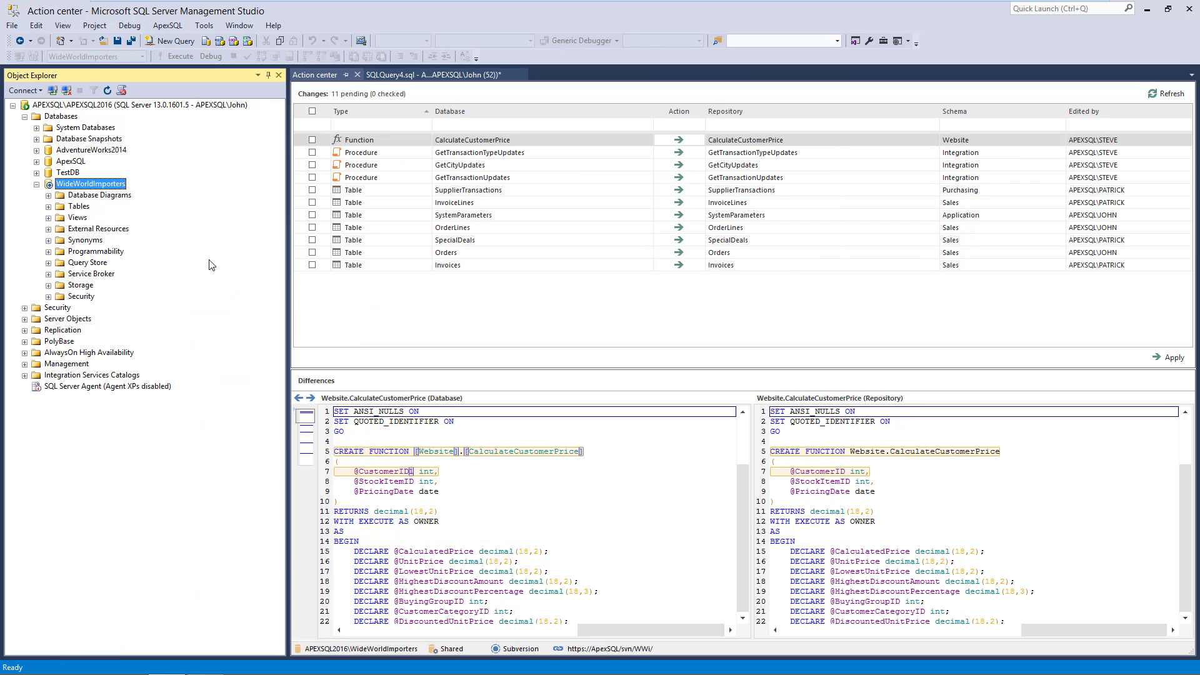
- Reopen the full WideWorldImporters database change log listing all three users' edits
right_click(91, 182)
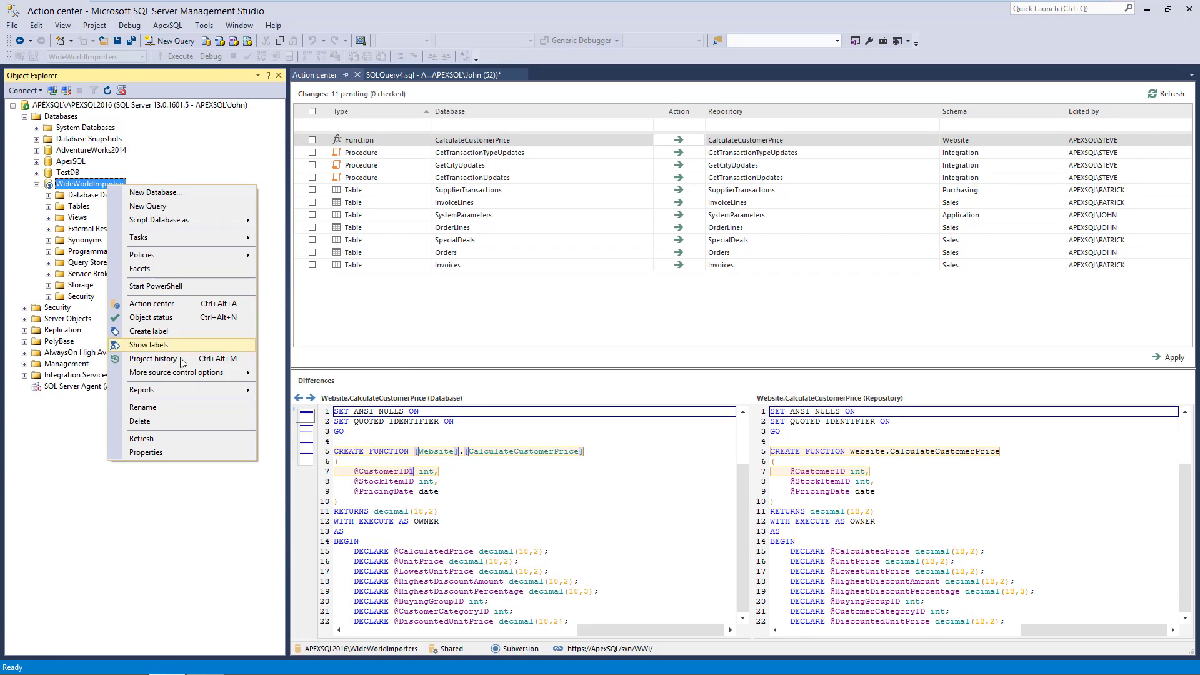
click(149, 345)
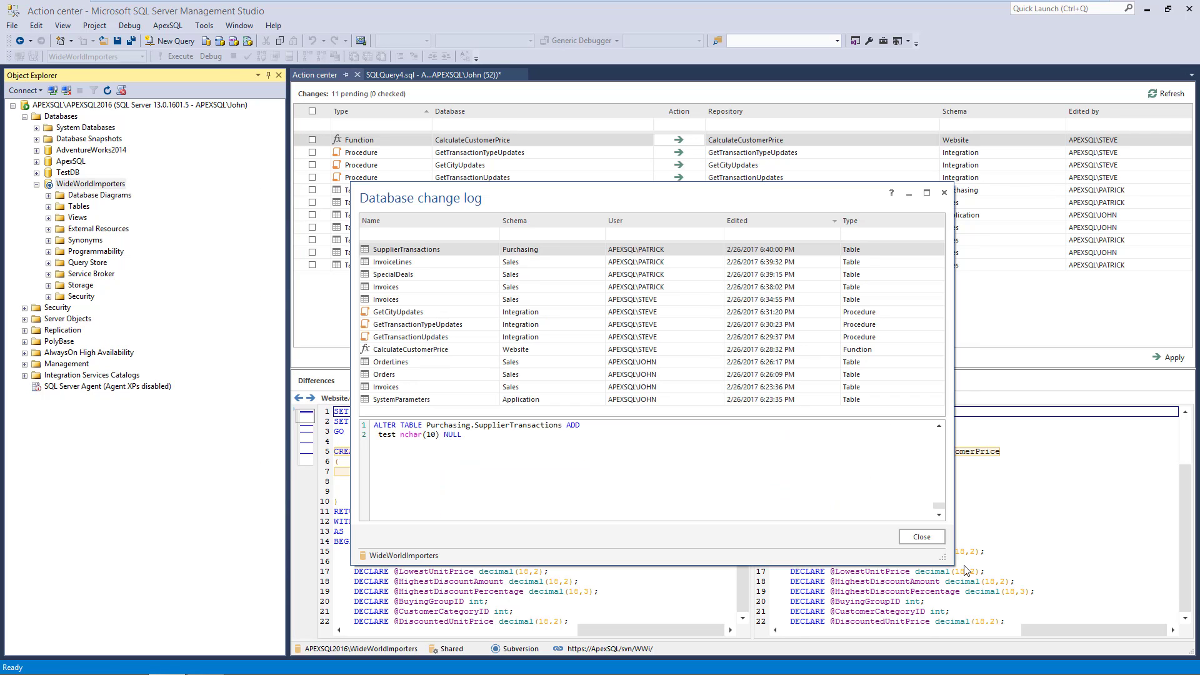